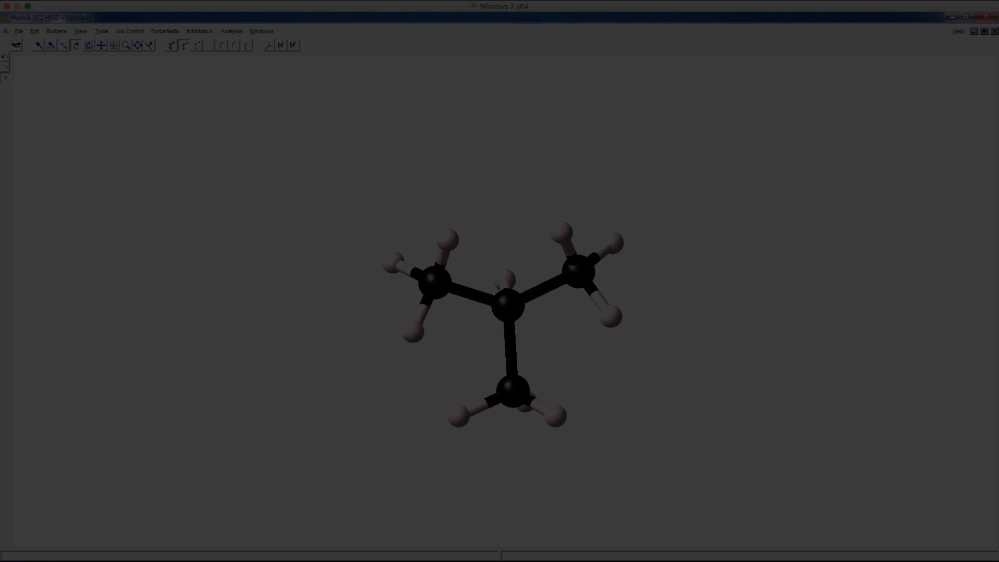
# Launch the Amorphous Materials builder from the Builders menu.
pyautogui.click(56, 31)
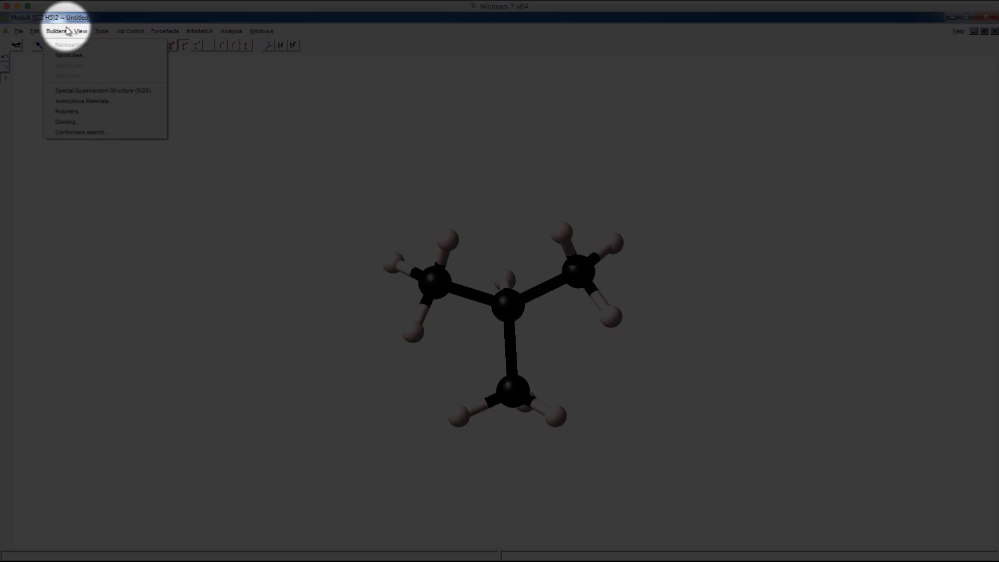
pyautogui.click(83, 101)
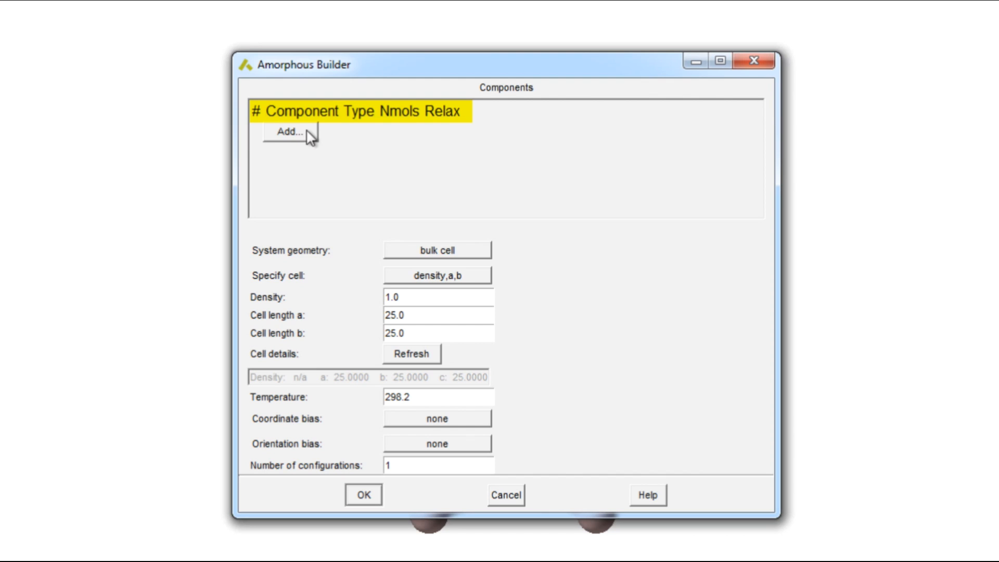
# Add the isobutane molecule from the open (C2 H5)2 window as the first component.
pyautogui.click(289, 133)
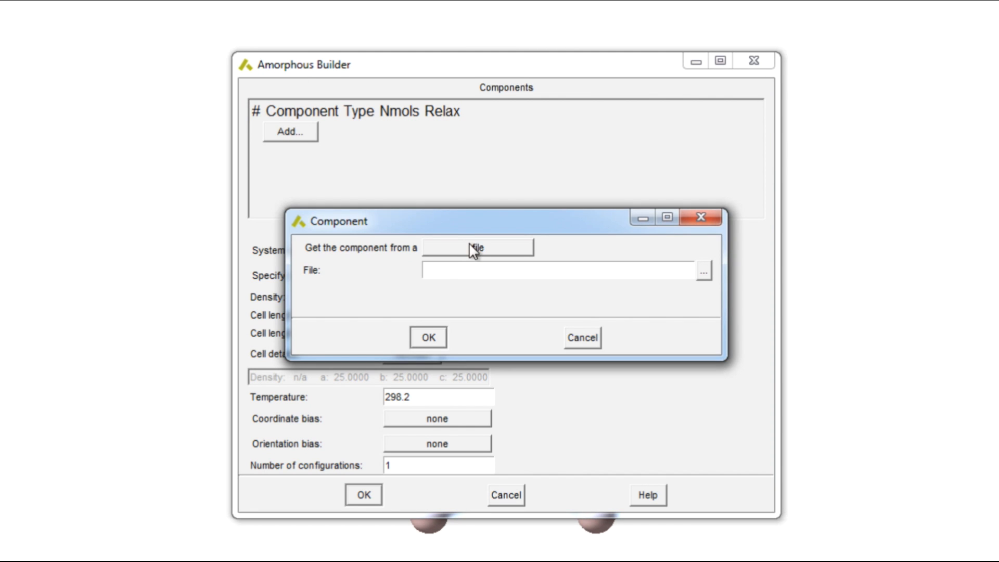
pyautogui.click(477, 247)
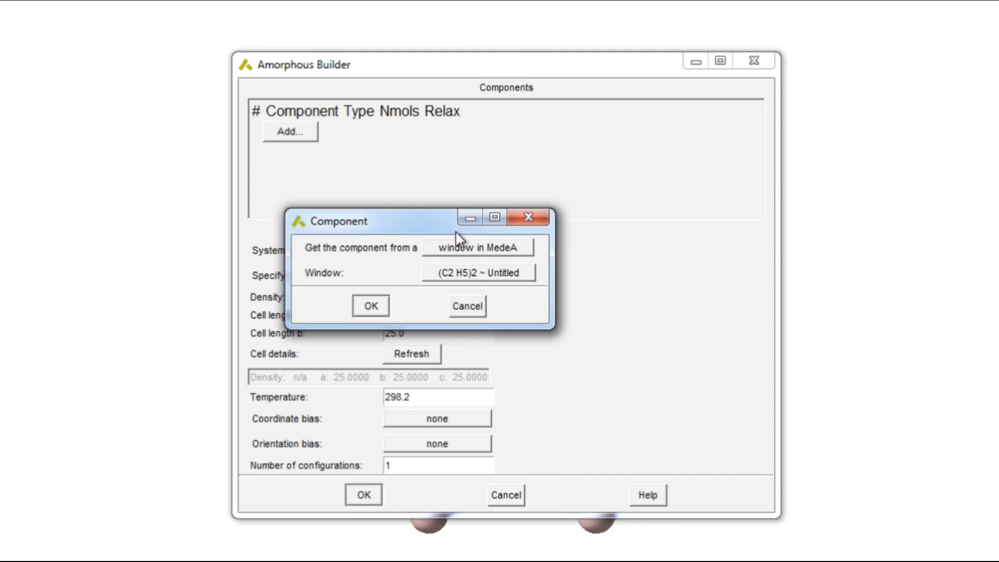
pyautogui.click(370, 306)
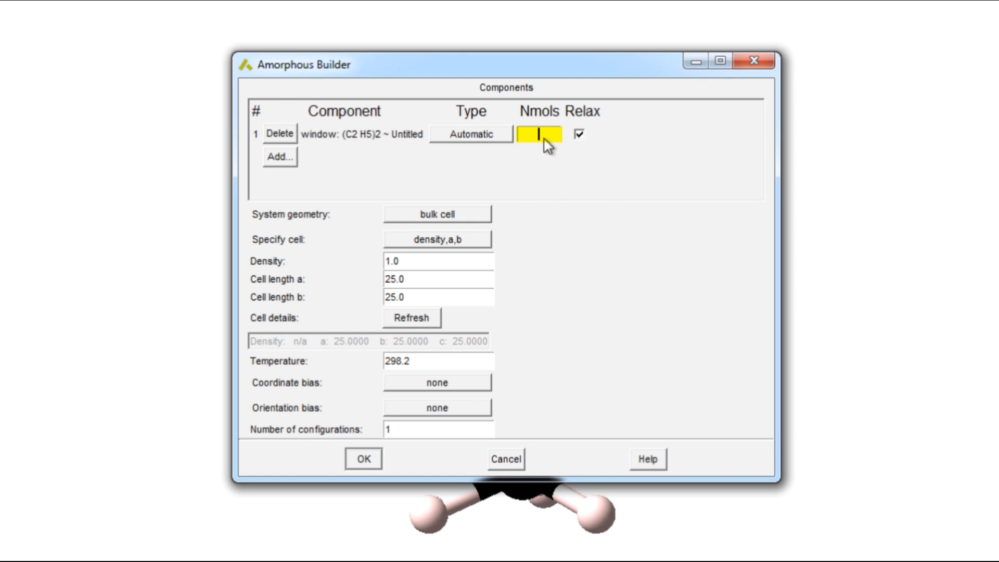
# Build a bulk cell of 50 molecules at density 0.8, refreshed to 18.2039 edges.
pyautogui.write('50')
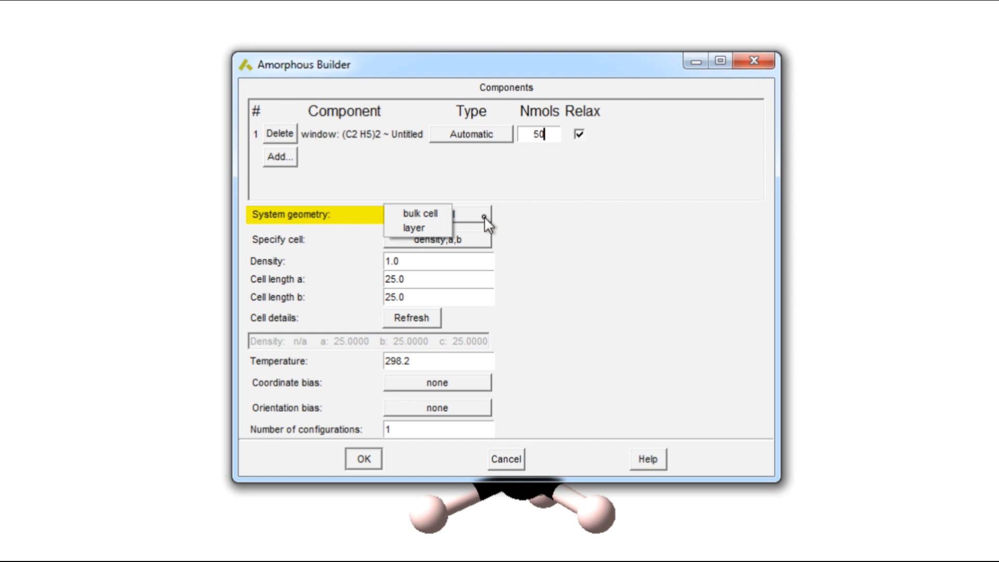
pyautogui.click(419, 214)
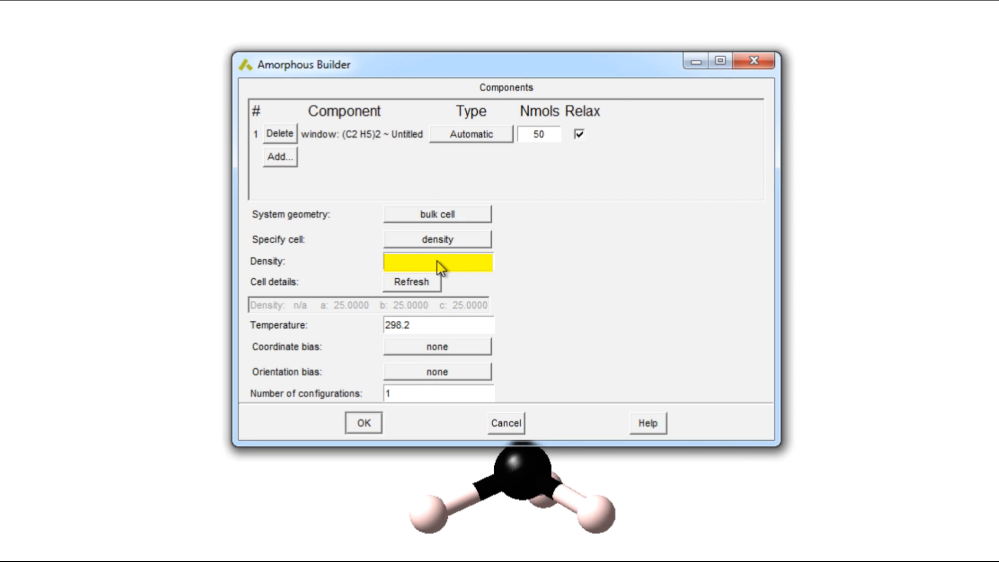
pyautogui.write('0.8')
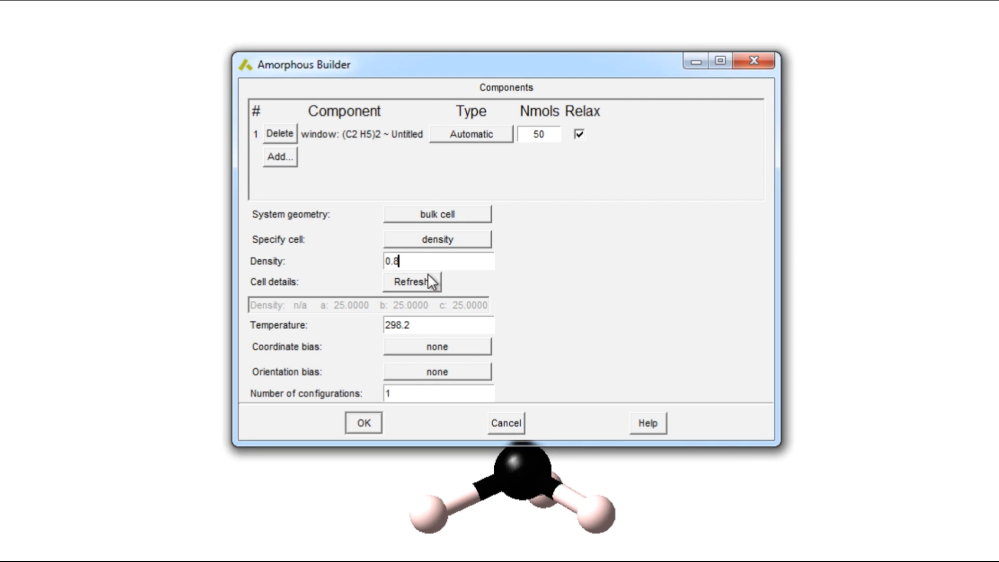
pyautogui.click(411, 282)
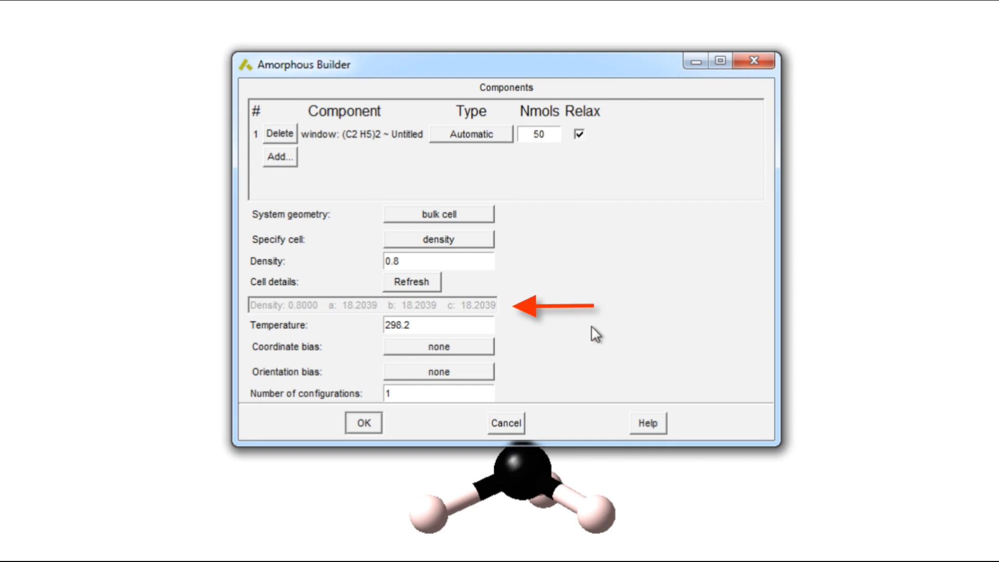
pyautogui.click(438, 261)
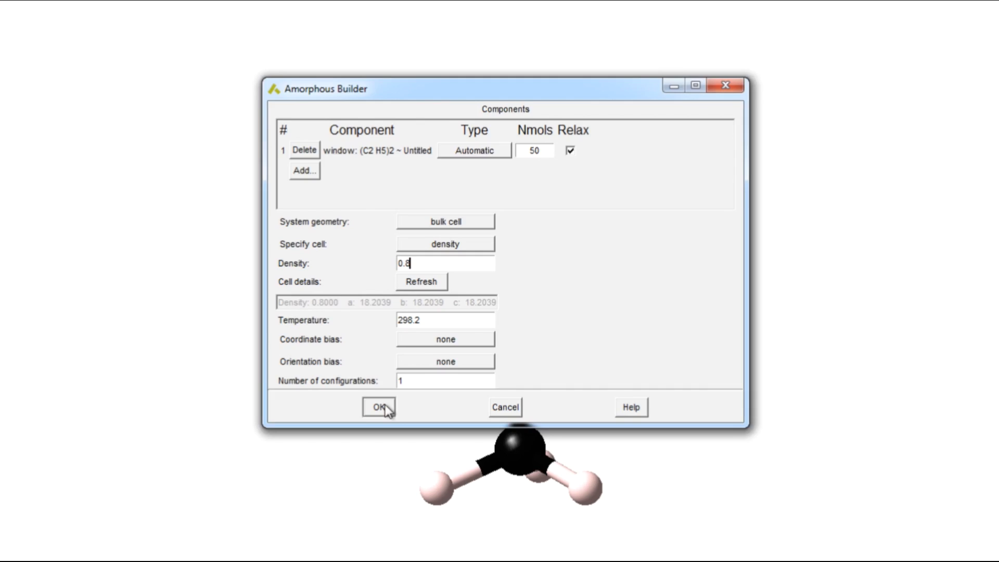
pyautogui.click(379, 407)
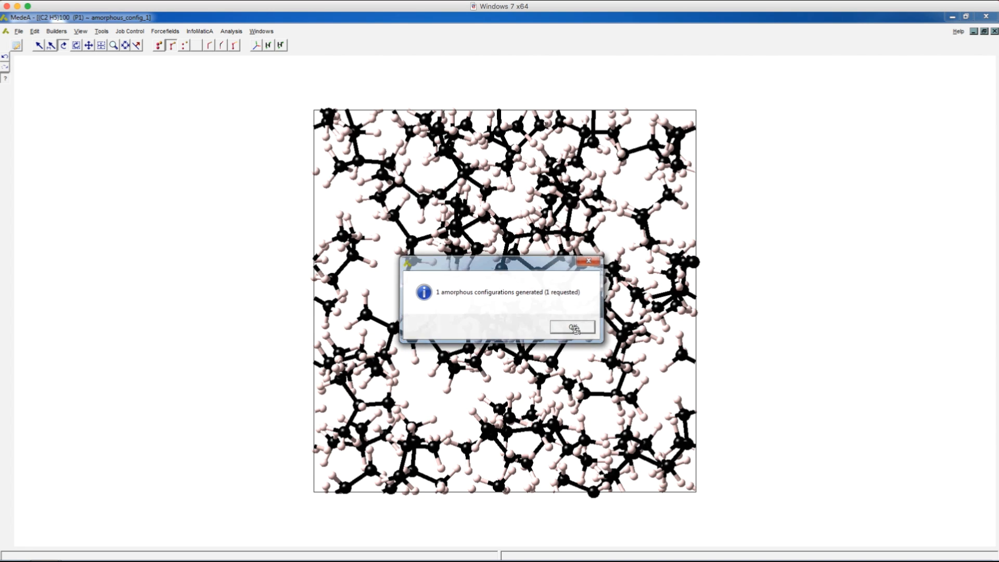
# Dismiss the '1 amorphous configurations generated' notice.
pyautogui.click(570, 327)
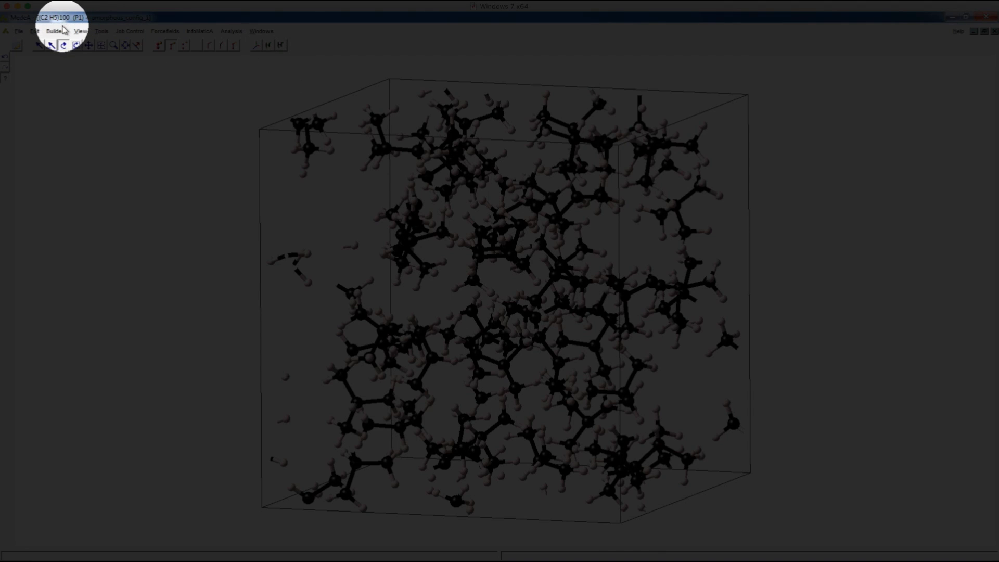
# Reopen the builder as a layer cell by density 0.8 with a and b of 25, refreshed to c 9.6518.
pyautogui.click(47, 31)
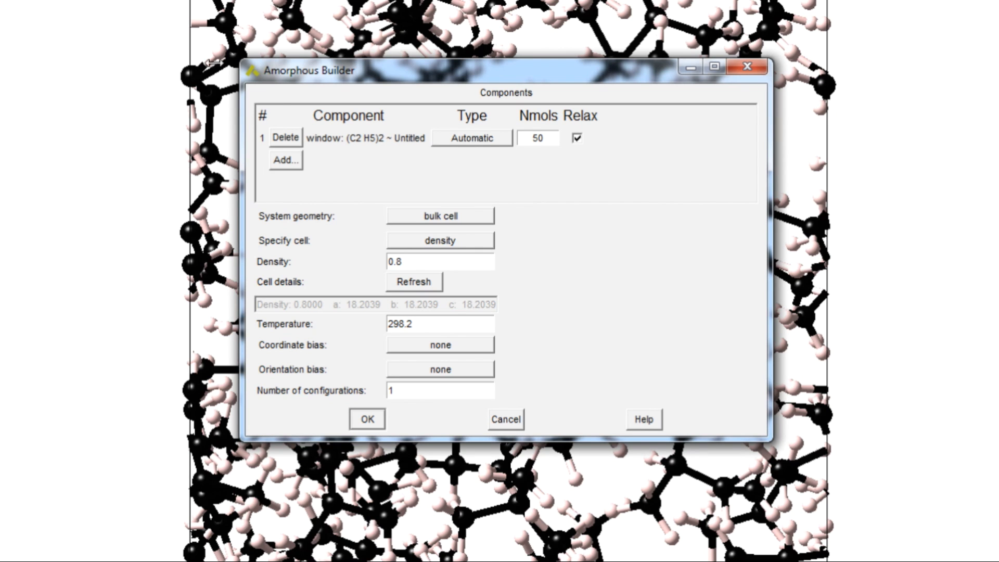
pyautogui.click(439, 215)
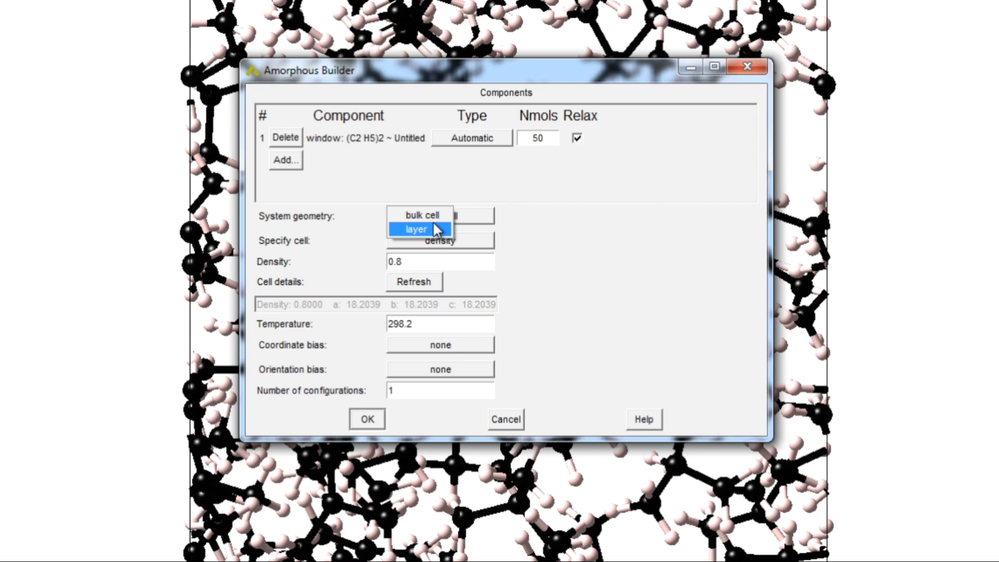
pyautogui.click(439, 240)
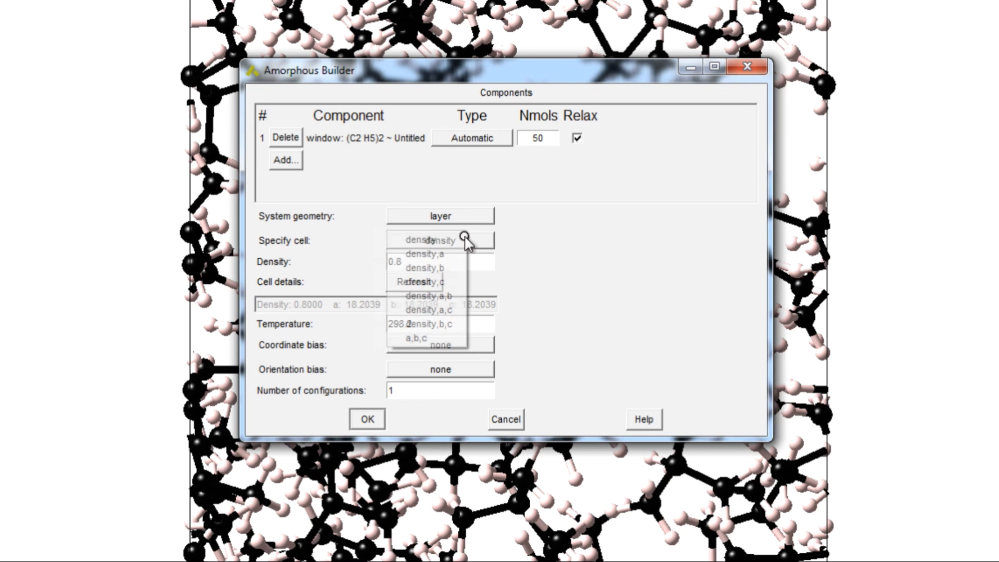
pyautogui.click(429, 295)
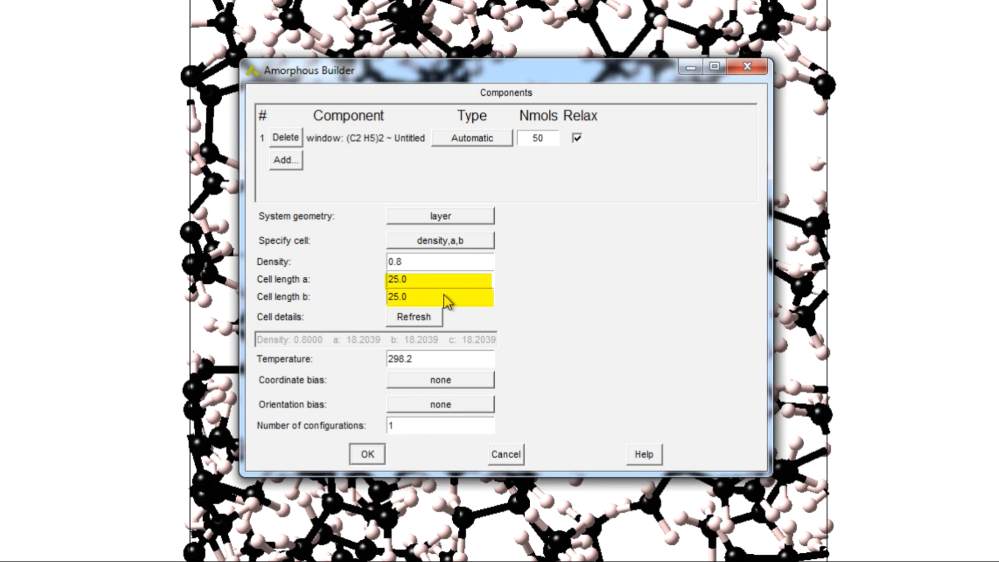
pyautogui.click(413, 316)
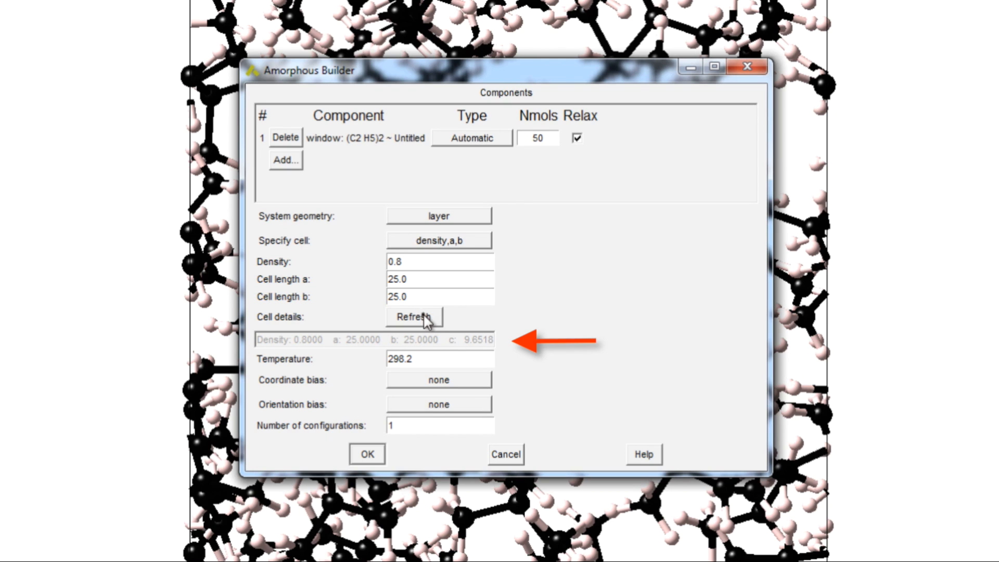
pyautogui.moveTo(497, 356)
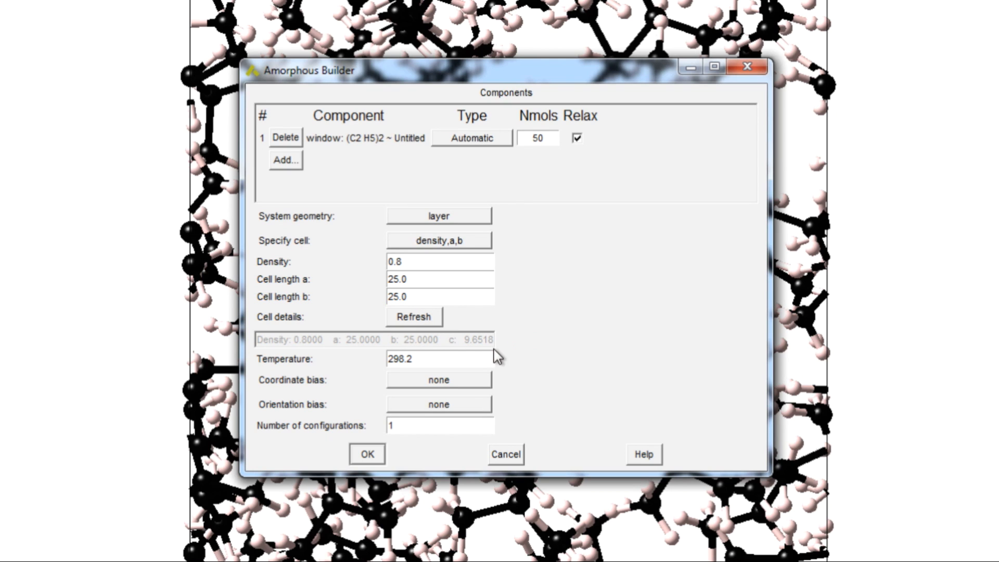
# Specify the layer cell by a,b,c with c of 29.65 and start the build.
pyautogui.click(438, 240)
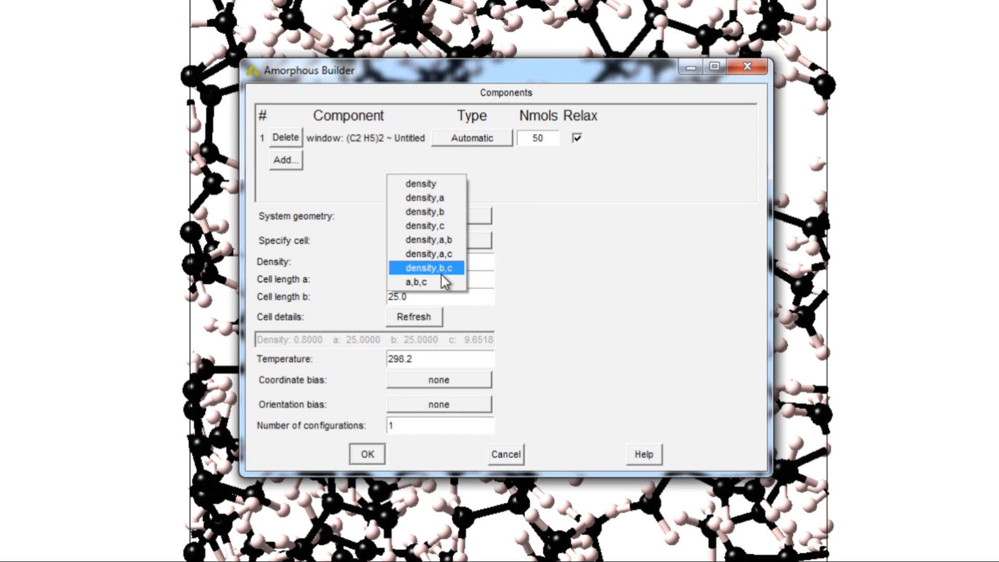
pyautogui.click(416, 282)
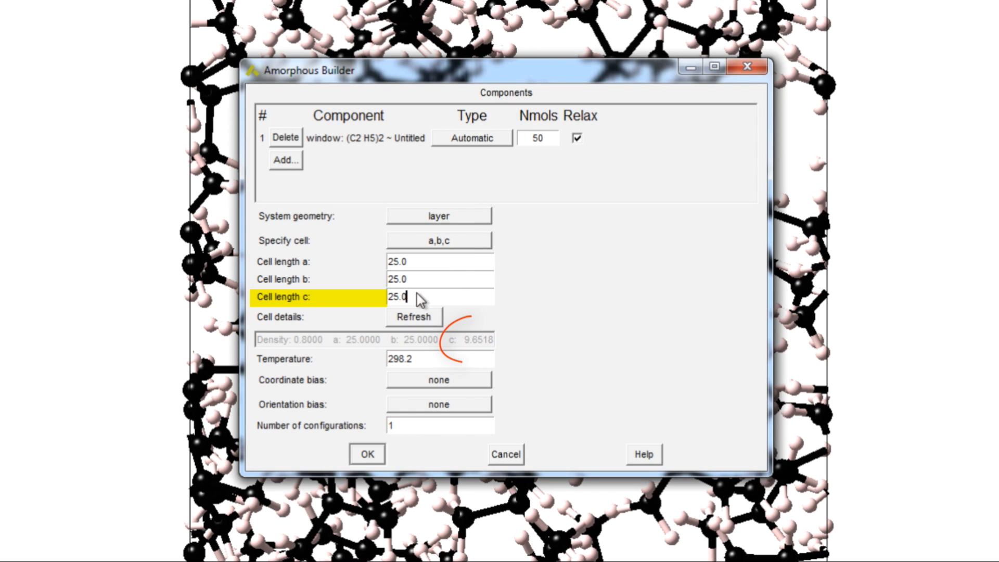
pyautogui.write('29.6')
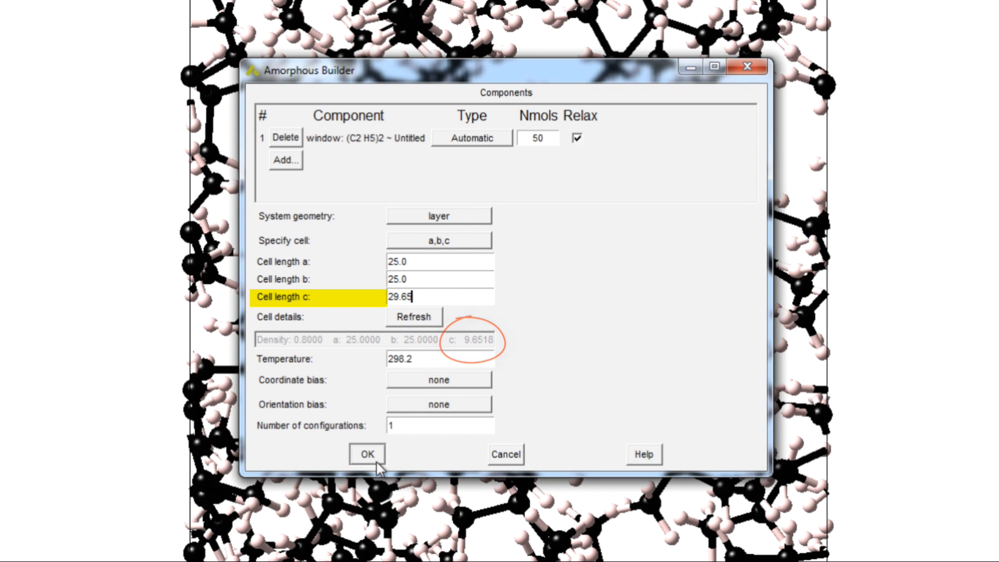
pyautogui.click(366, 453)
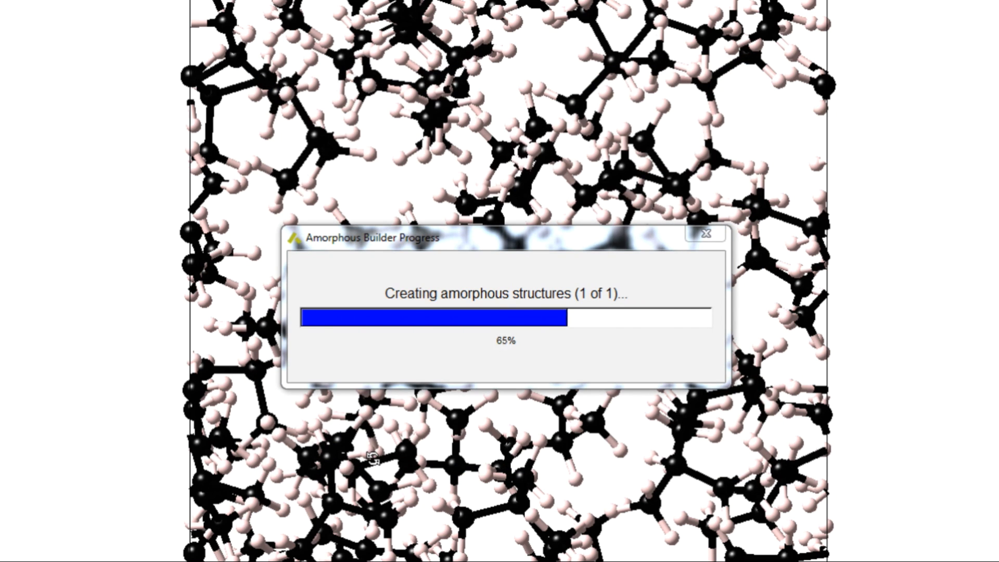